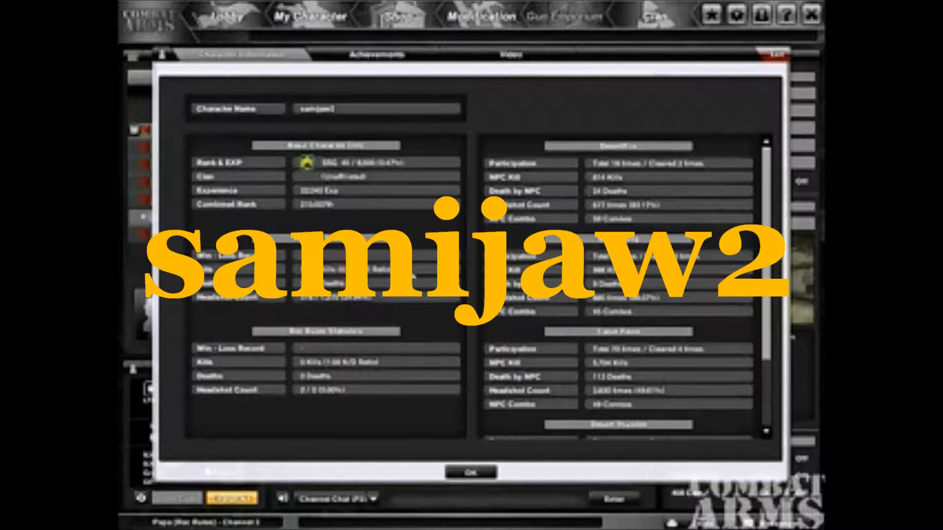
Step: Scroll the Character Information mission list down to reveal the fourth mission's statistics
{"action": "left_click", "coordinate": [469, 470]}
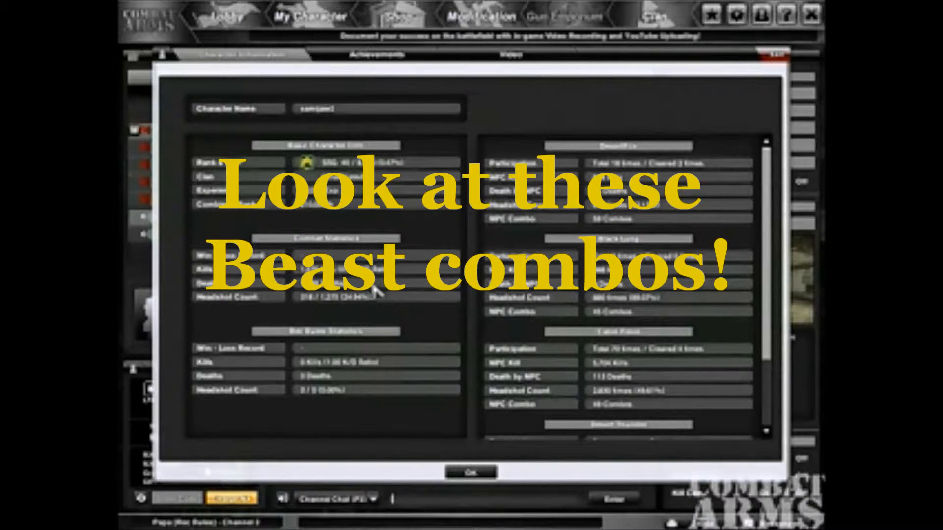
{"action": "mouse_move", "coordinate": [646, 406]}
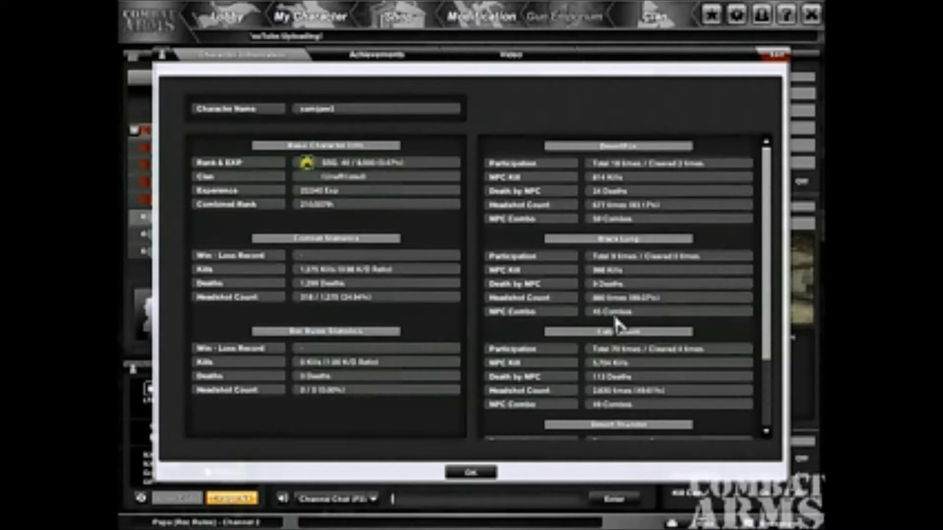
{"action": "mouse_move", "coordinate": [652, 218]}
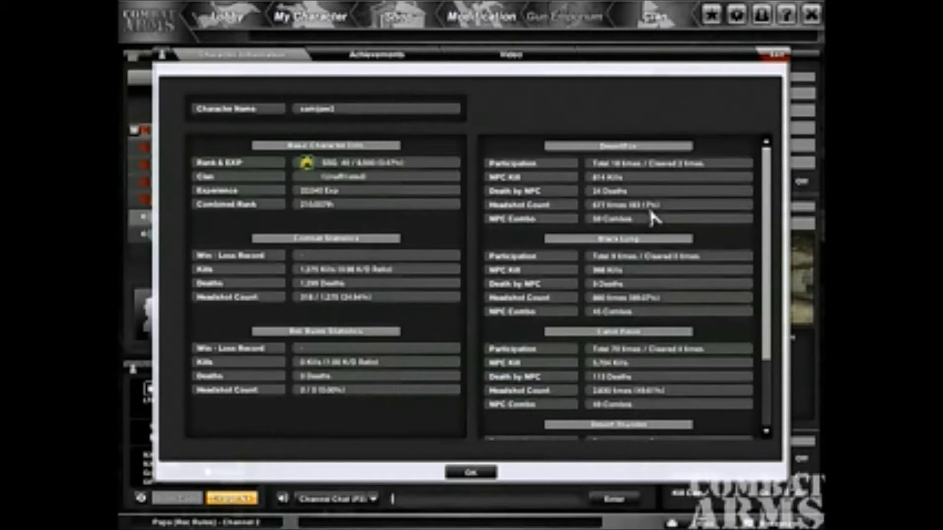
{"action": "mouse_move", "coordinate": [628, 417]}
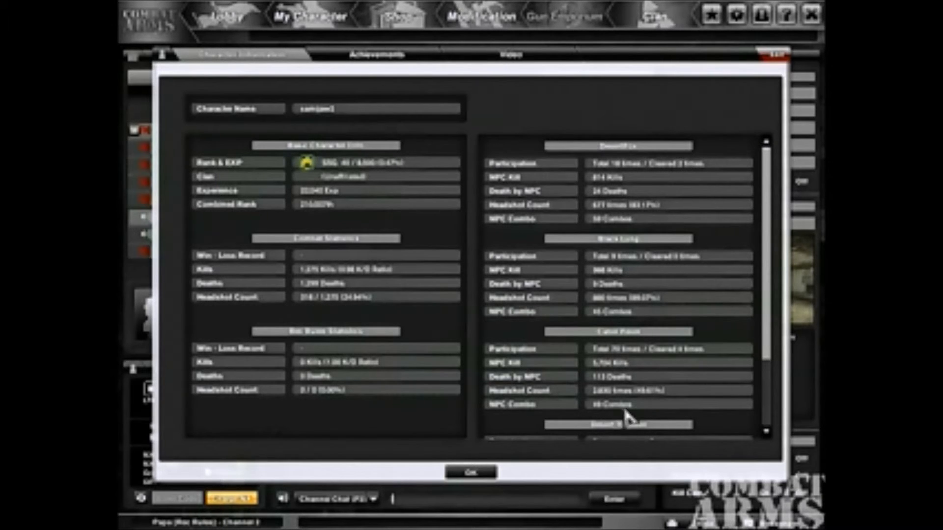
{"action": "scroll", "scroll_direction": "down", "scroll_amount": 3}
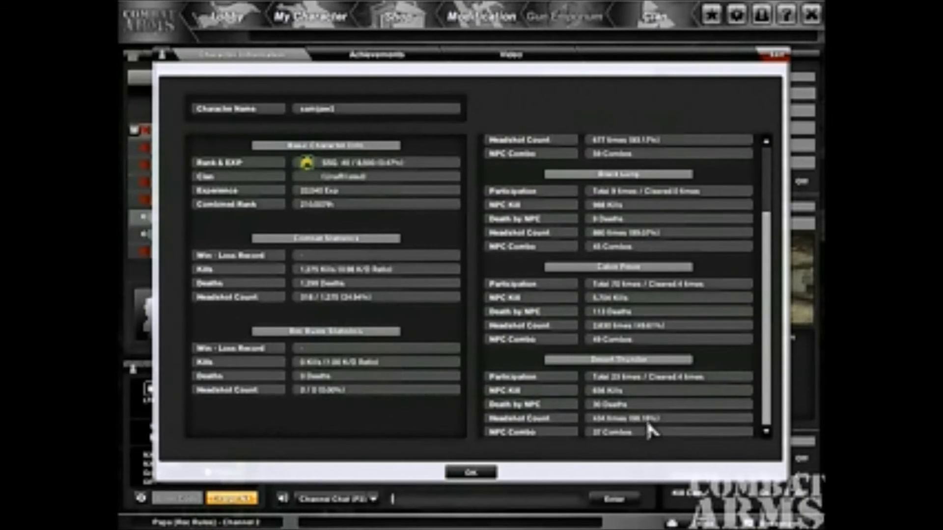